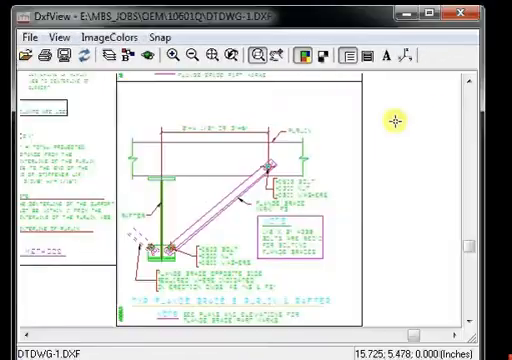
pyautogui.moveTo(258, 176)
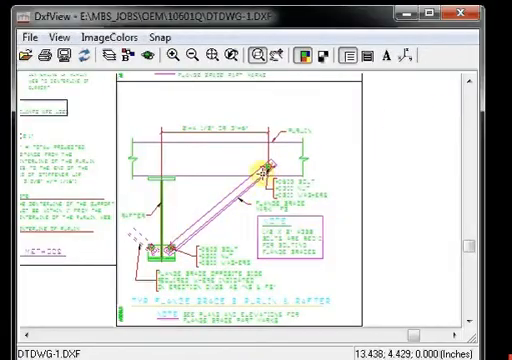
pyautogui.moveTo(264, 162)
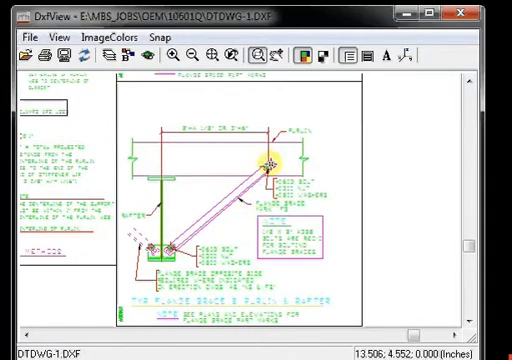
pyautogui.moveTo(160, 244)
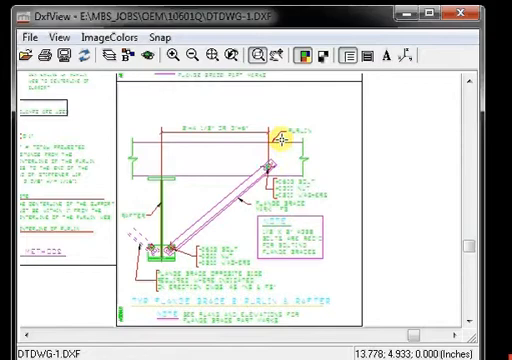
pyautogui.moveTo(156, 244)
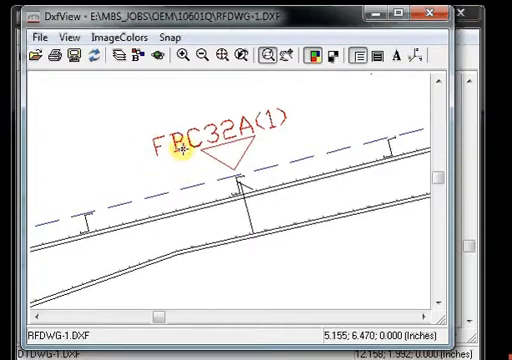
pyautogui.moveTo(236, 140)
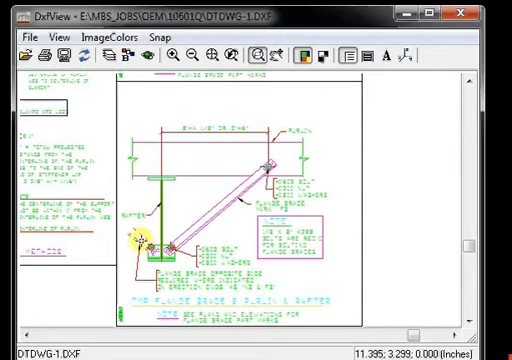
pyautogui.moveTo(212, 188)
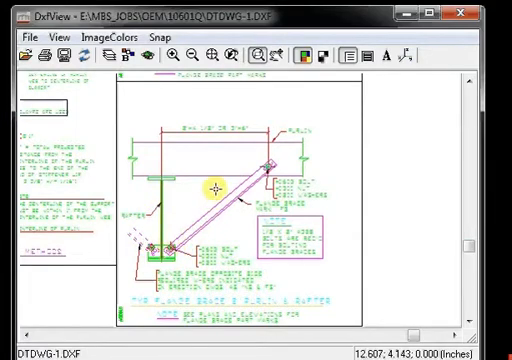
pyautogui.moveTo(256, 172)
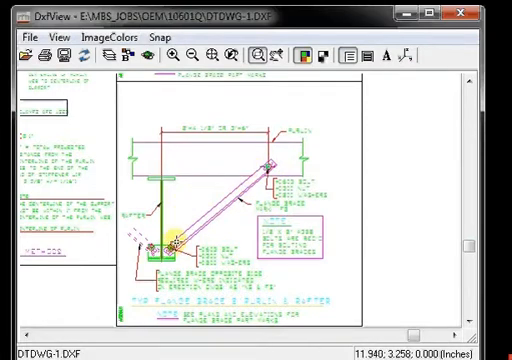
pyautogui.moveTo(140, 236)
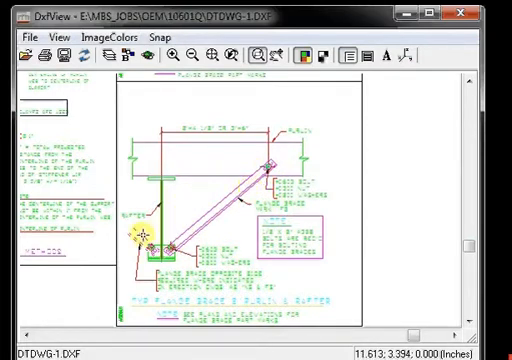